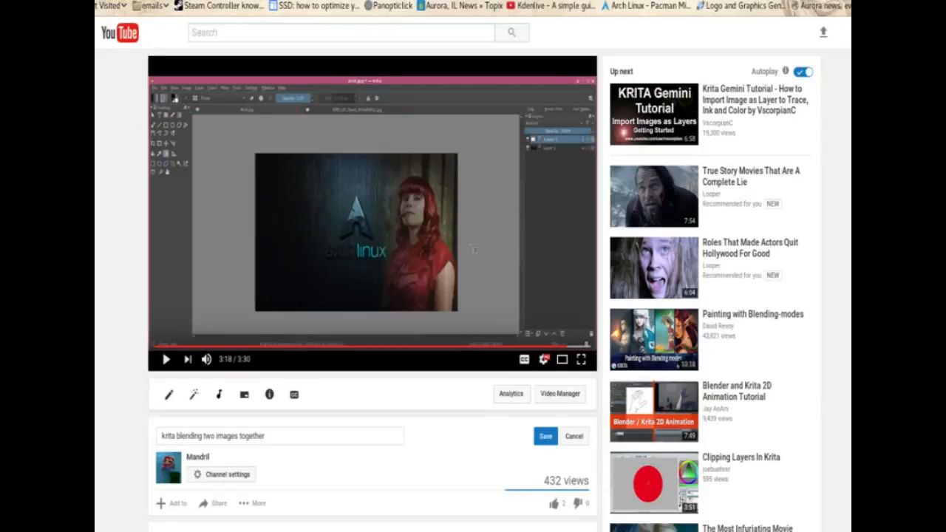
Load the Arch Linux wallpaper as a second document beside the red-haired woman photo
scroll("down", 3)
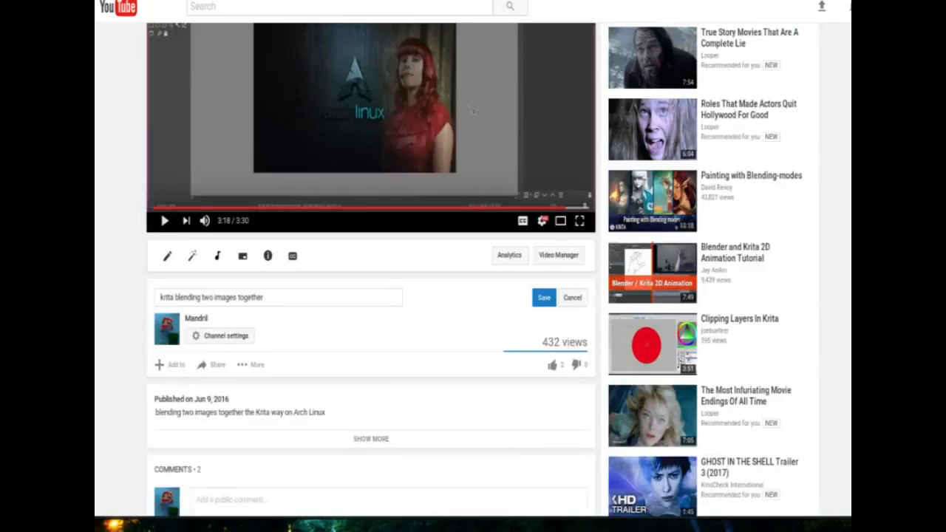
scroll("down", 3)
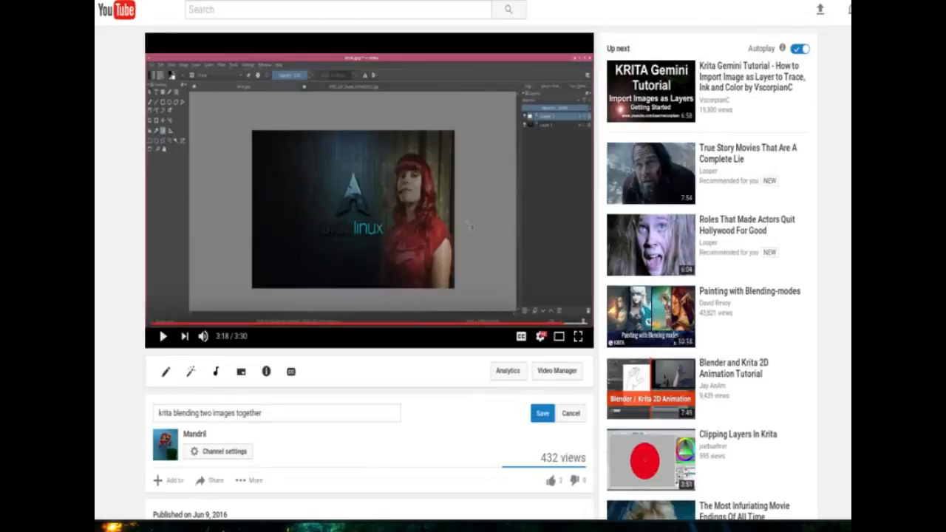
scroll("down", 3)
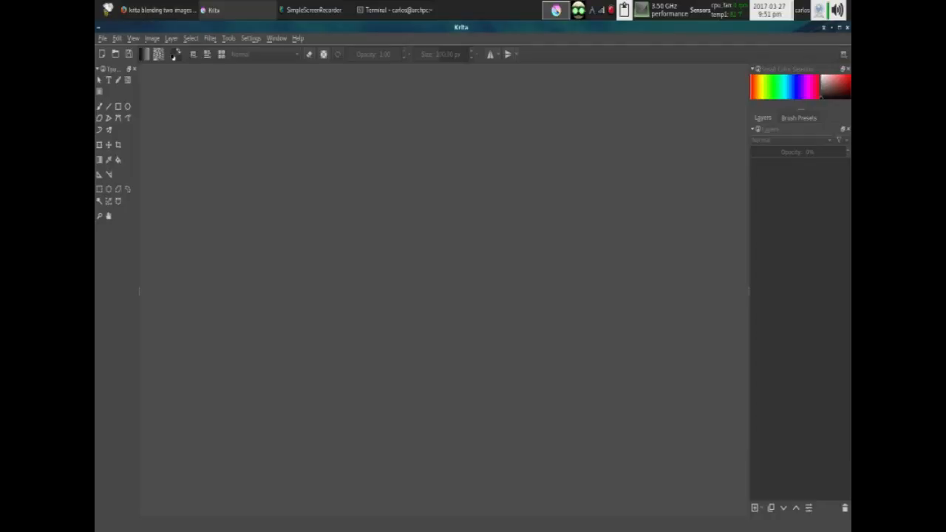
left_click(117, 39)
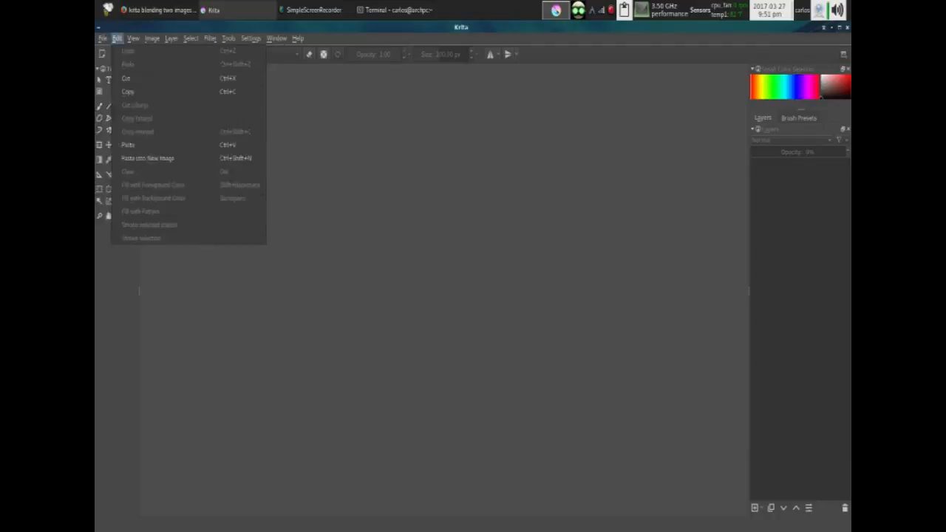
left_click(103, 38)
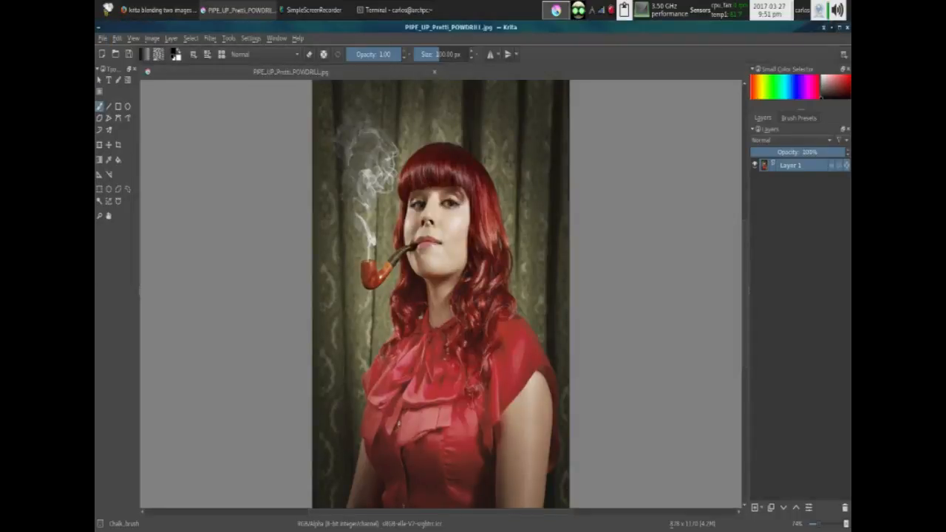
left_click(104, 39)
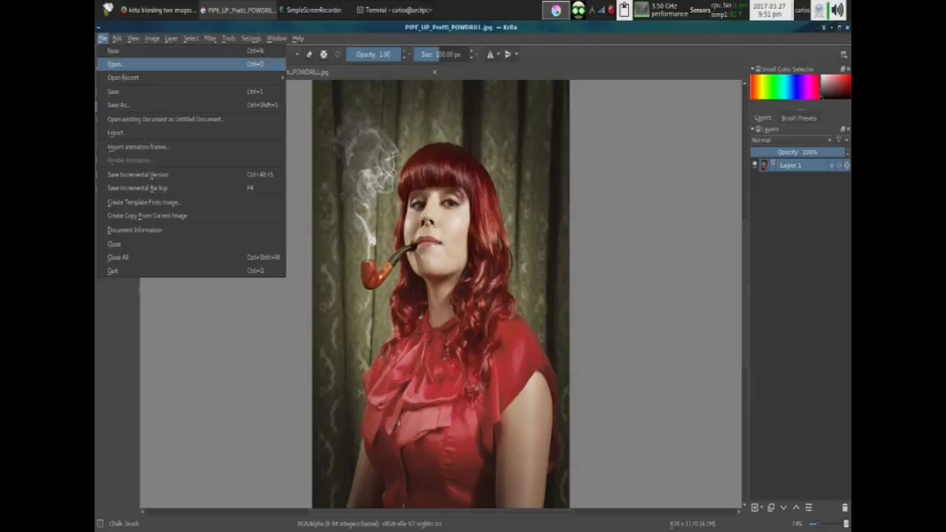
left_click(116, 65)
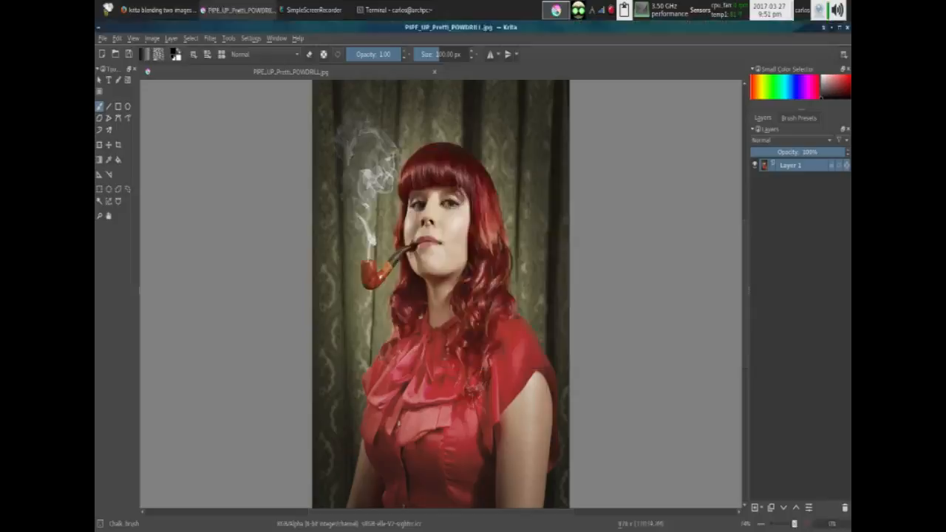
left_click(440, 73)
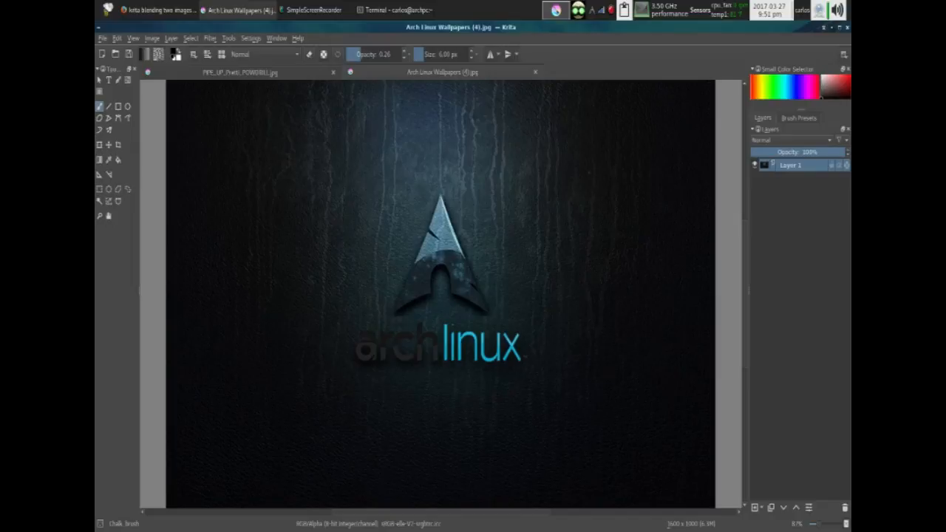
Copy the entire woman photo and paste it into the wallpaper, accepting the Missing Color Profile dialog
left_click(236, 71)
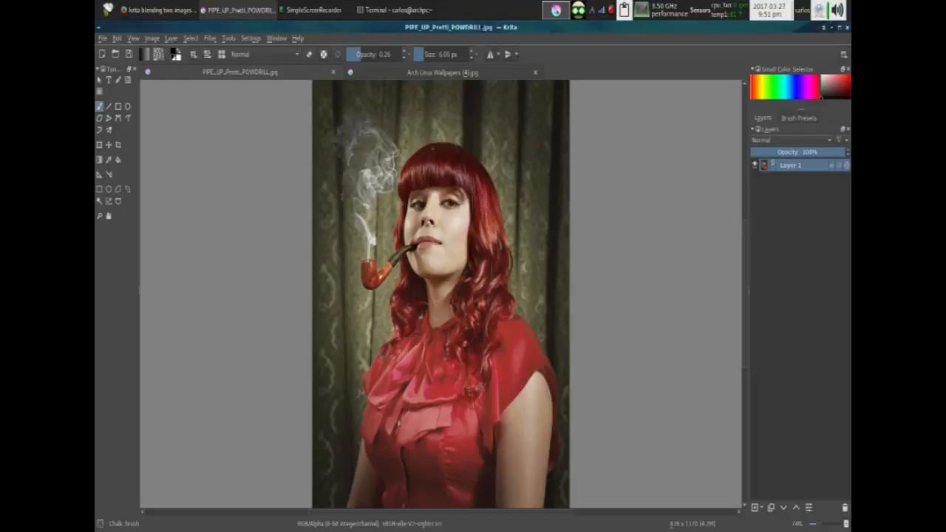
left_click(452, 174)
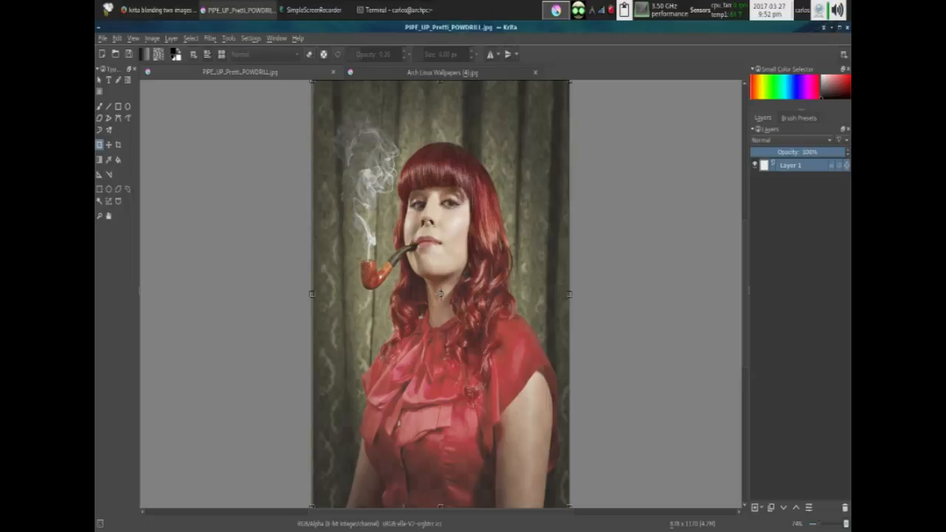
left_click(442, 73)
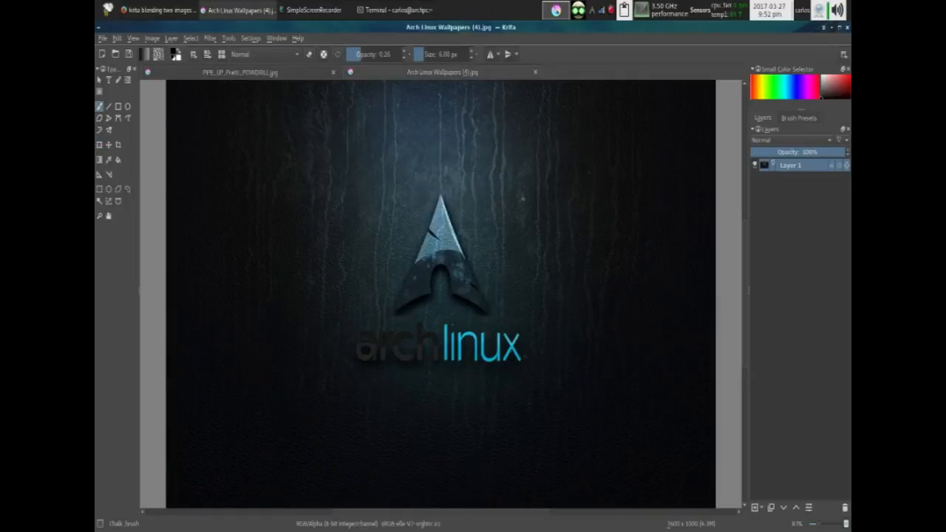
left_click(544, 225)
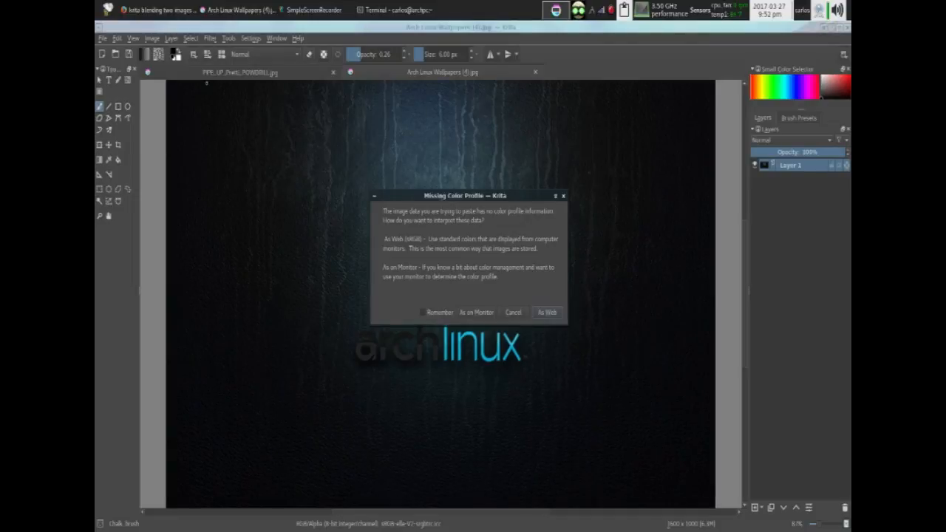
left_click(547, 312)
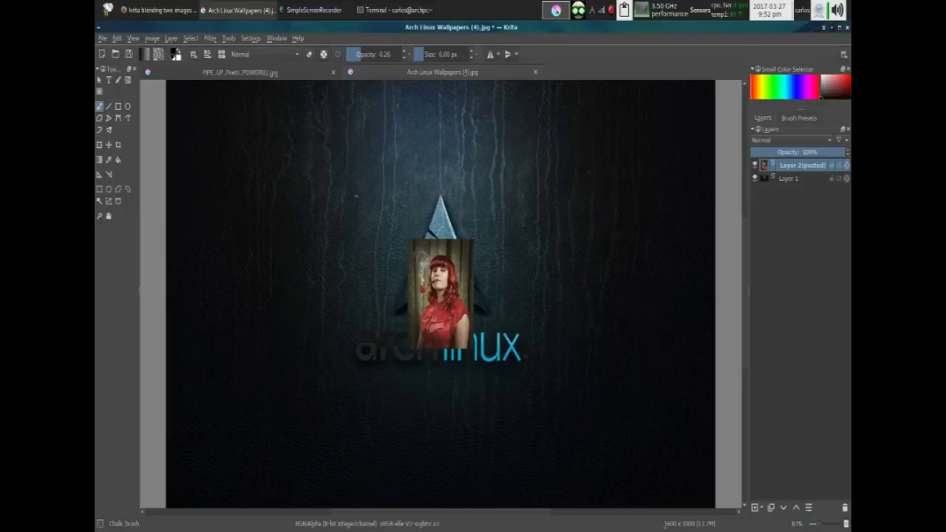
Scale the pasted photo up with the Transform tool and position it on the wallpaper's right half
left_click(390, 225)
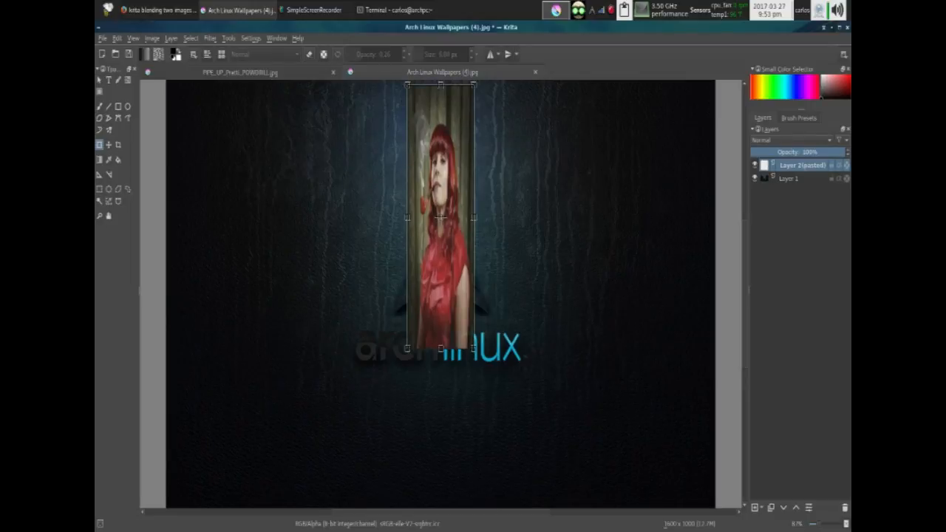
left_click_drag(442, 219, 485, 219)
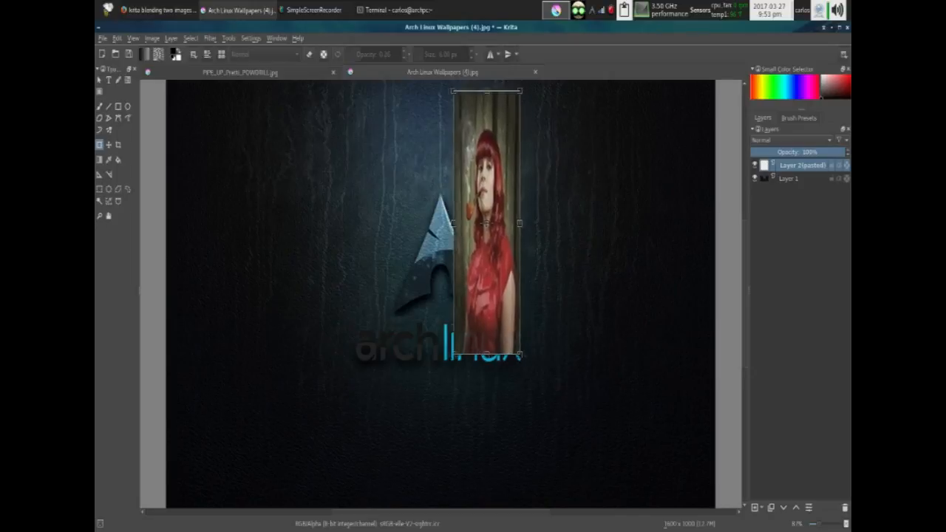
left_click_drag(485, 222, 491, 214)
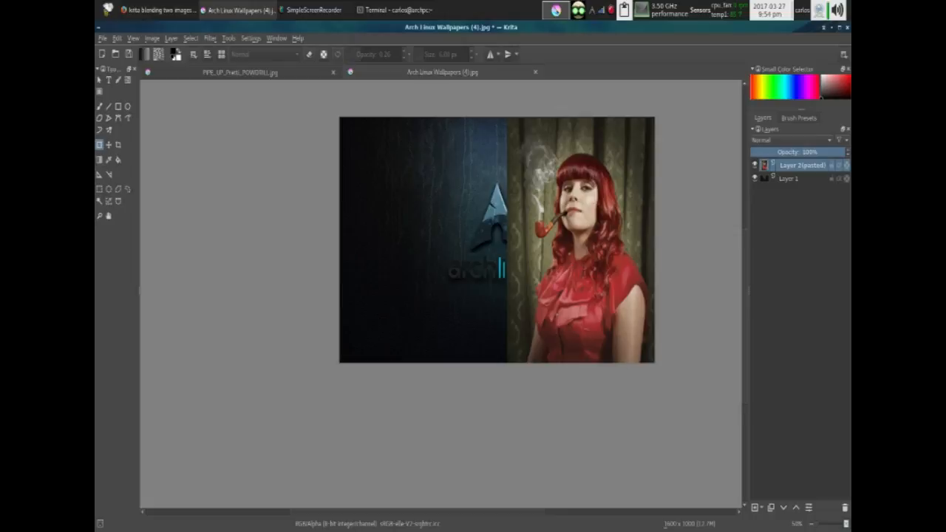
Review the pasted layer's properties unchanged, then show its context menu in the Layers docker
double_click(802, 166)
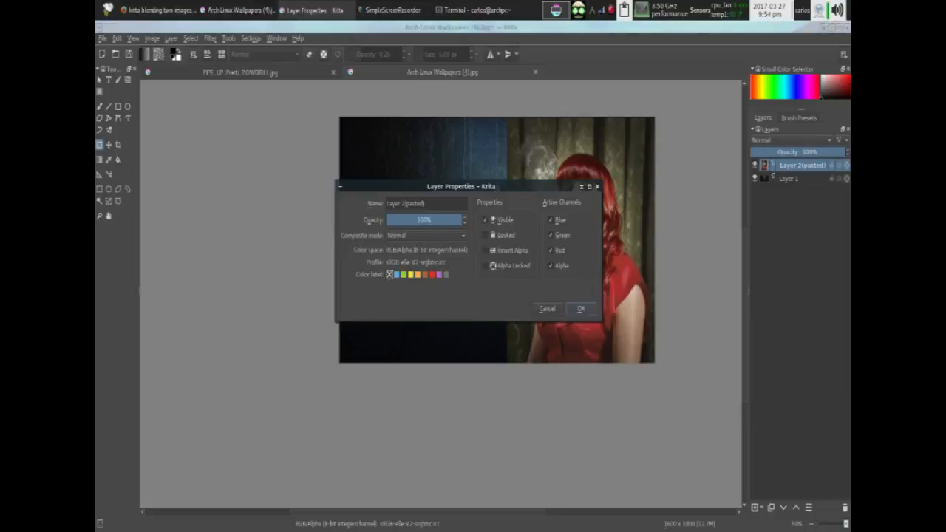
left_click(579, 309)
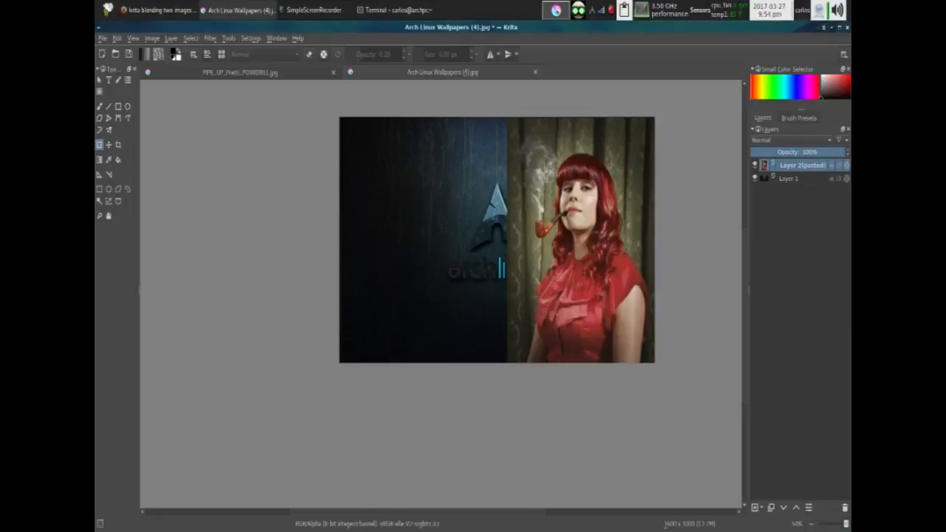
right_click(801, 165)
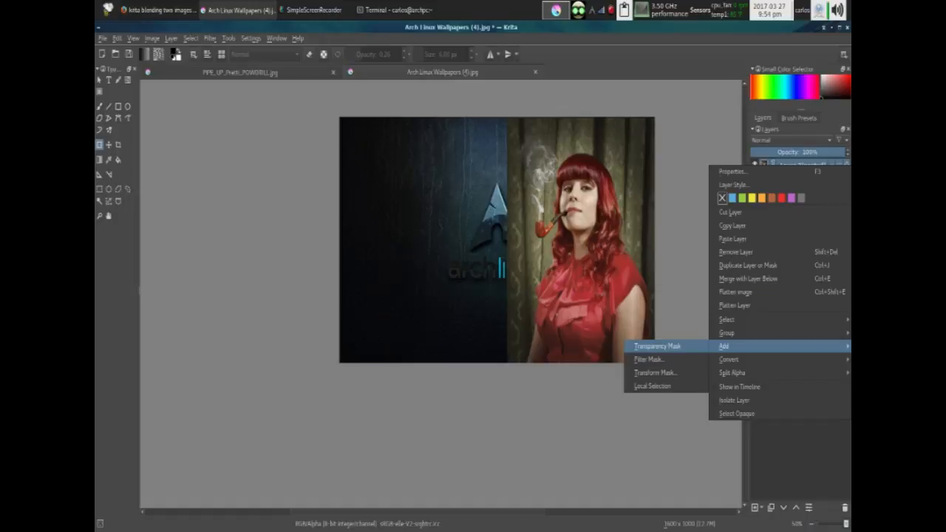
Add a Transparency Mask to the pasted photo layer from the Add submenu
left_click(657, 346)
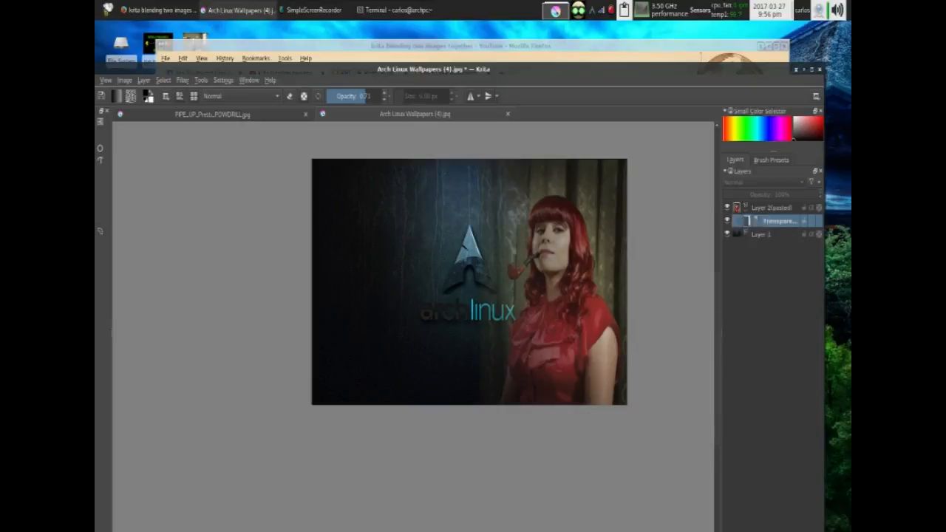
right_click(772, 220)
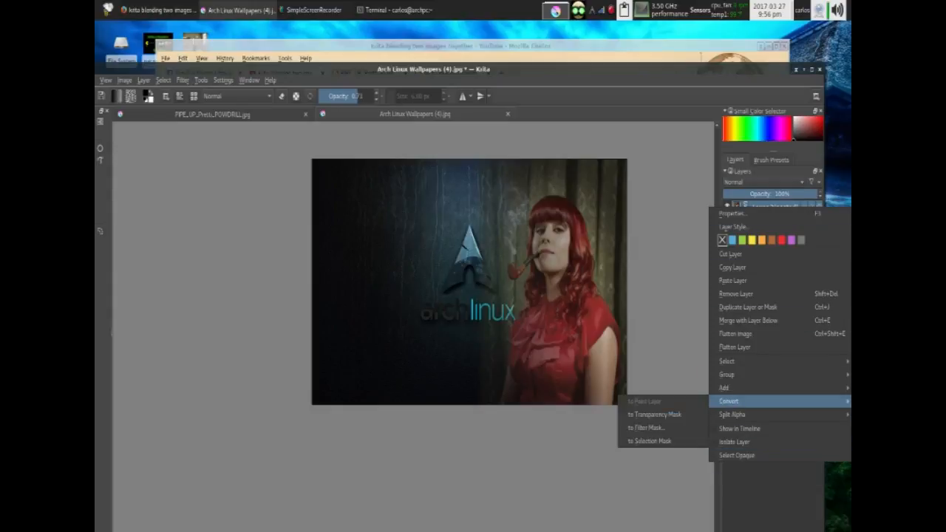
mouse_move(725, 387)
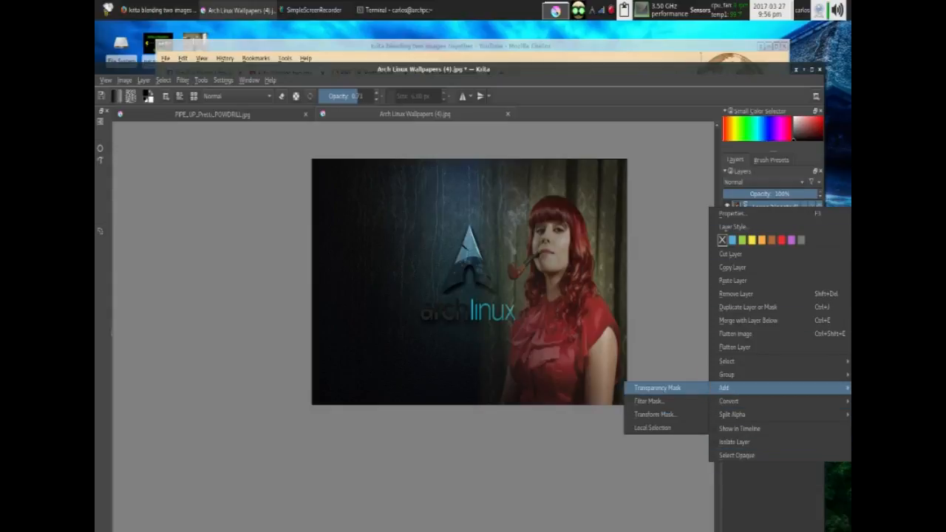
mouse_move(734, 266)
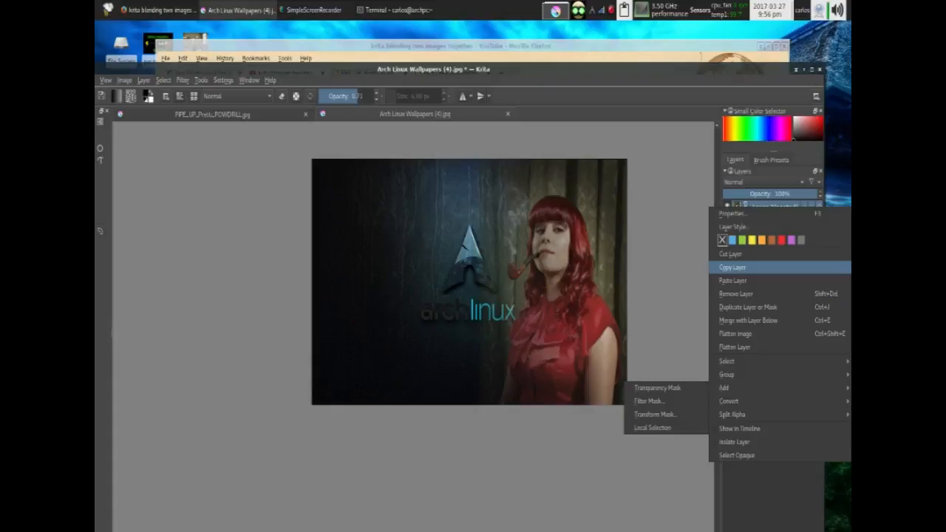
left_click(733, 281)
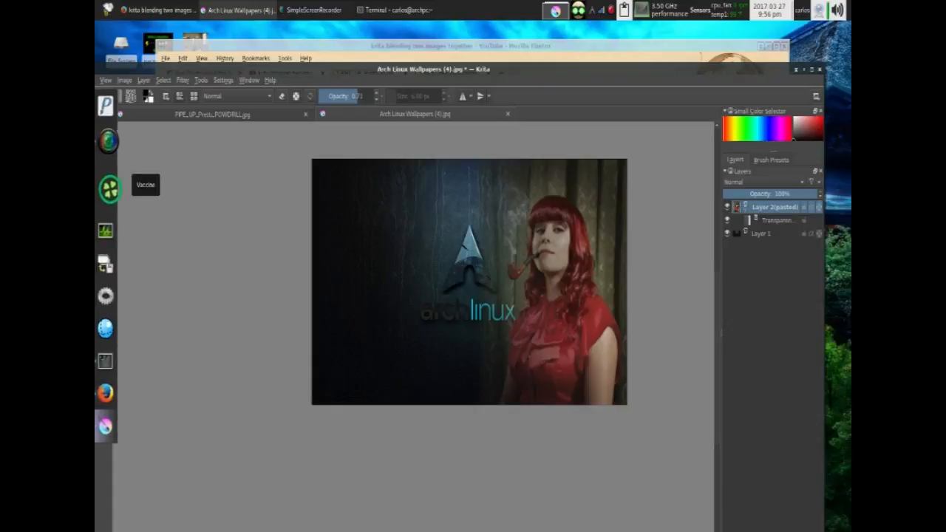